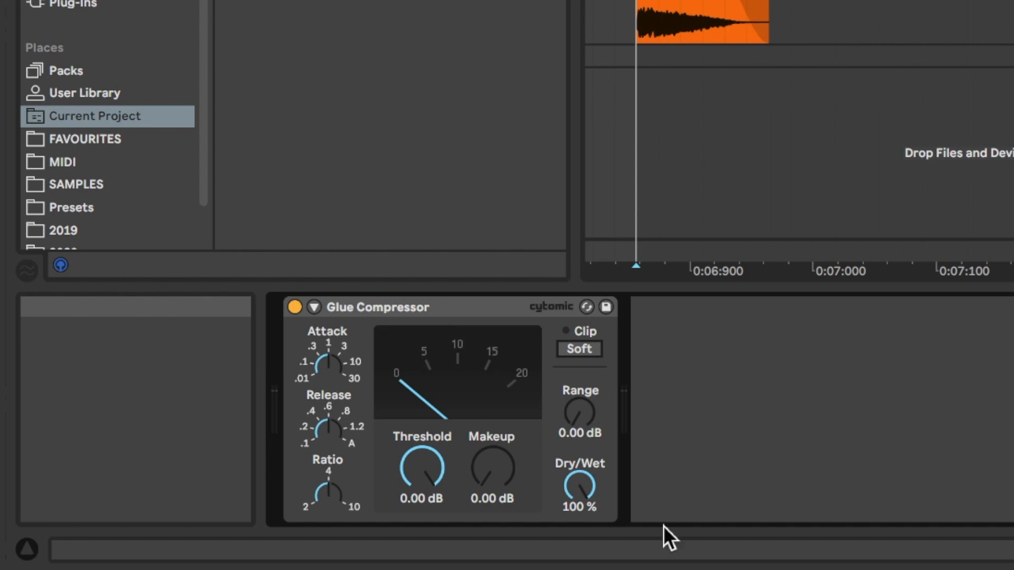
# Audition the Body, Timbre and Crisp snare layers one at a time.
pyautogui.click(578, 350)
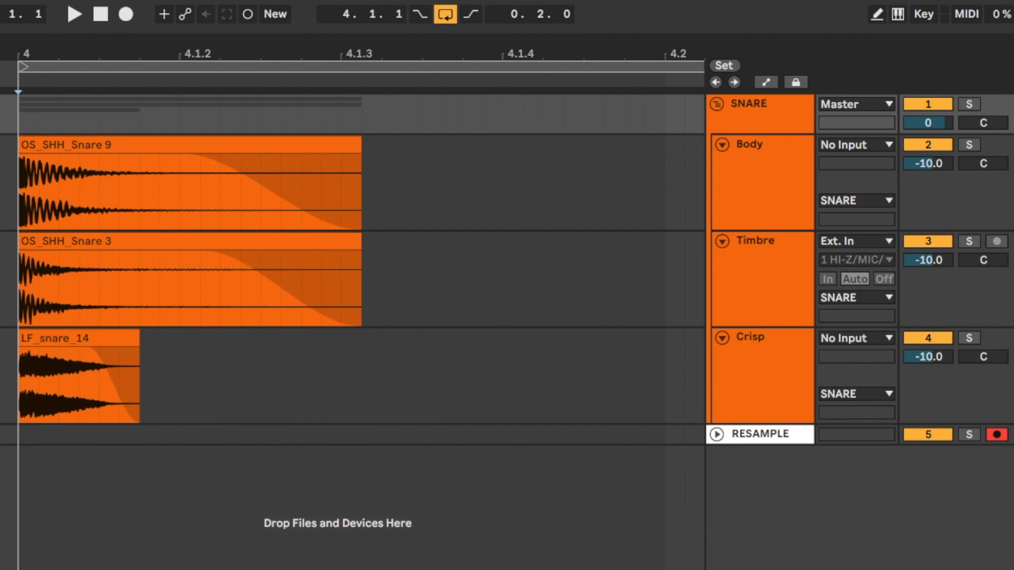
pyautogui.click(969, 144)
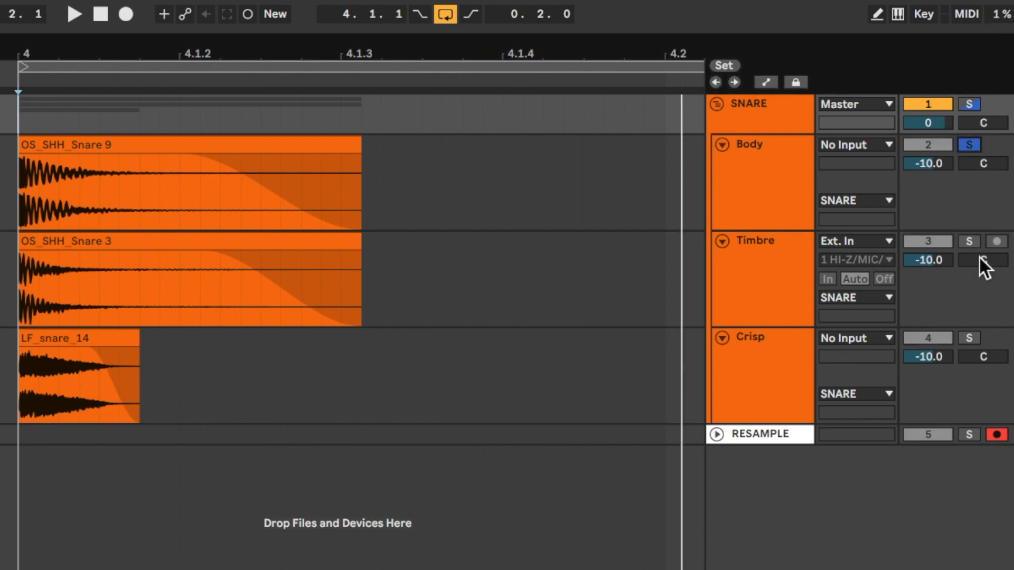
pyautogui.click(968, 241)
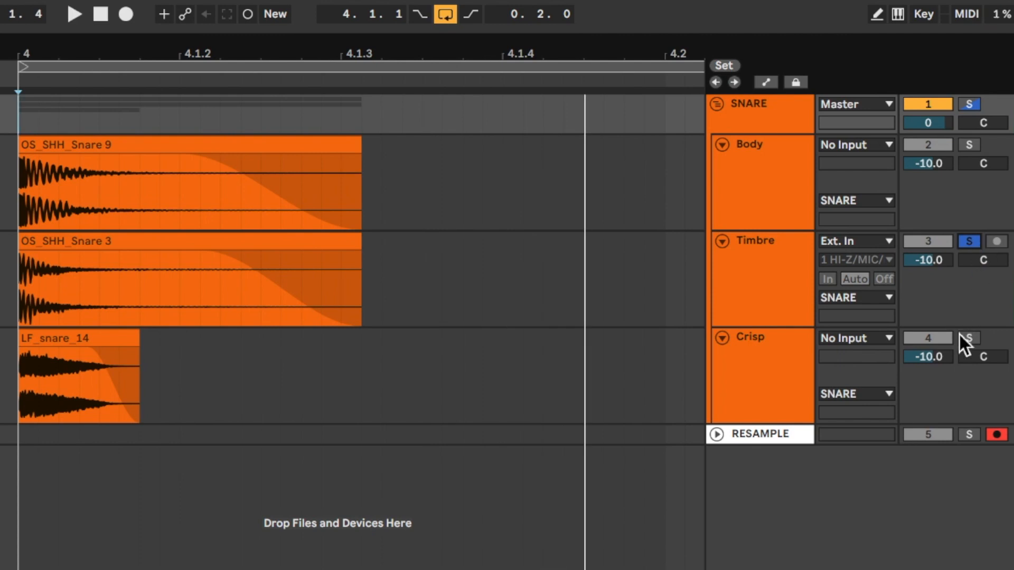
pyautogui.click(969, 338)
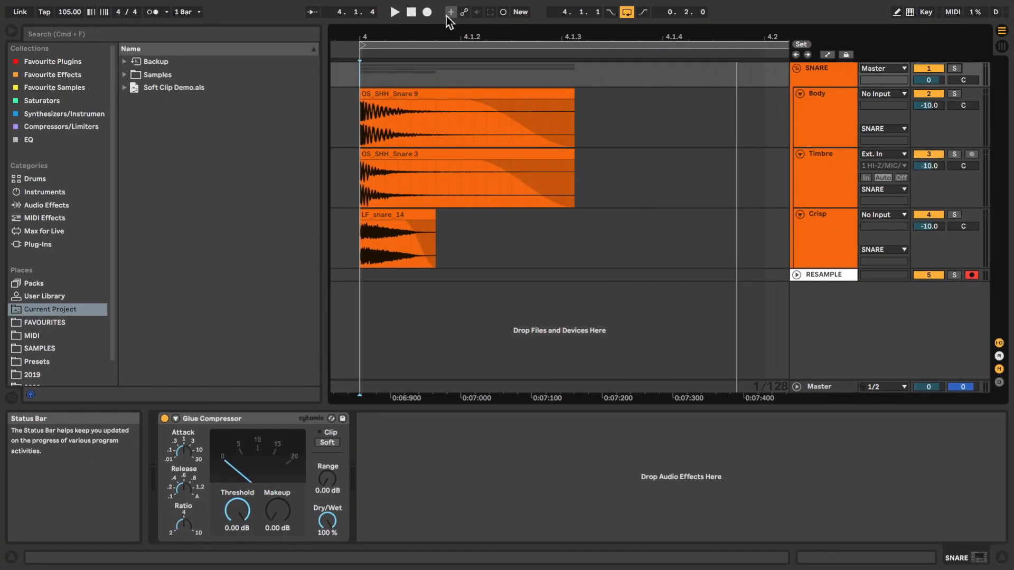
# Record the soft-clipped snare group onto the armed RESAMPLE track and stop.
pyautogui.click(426, 12)
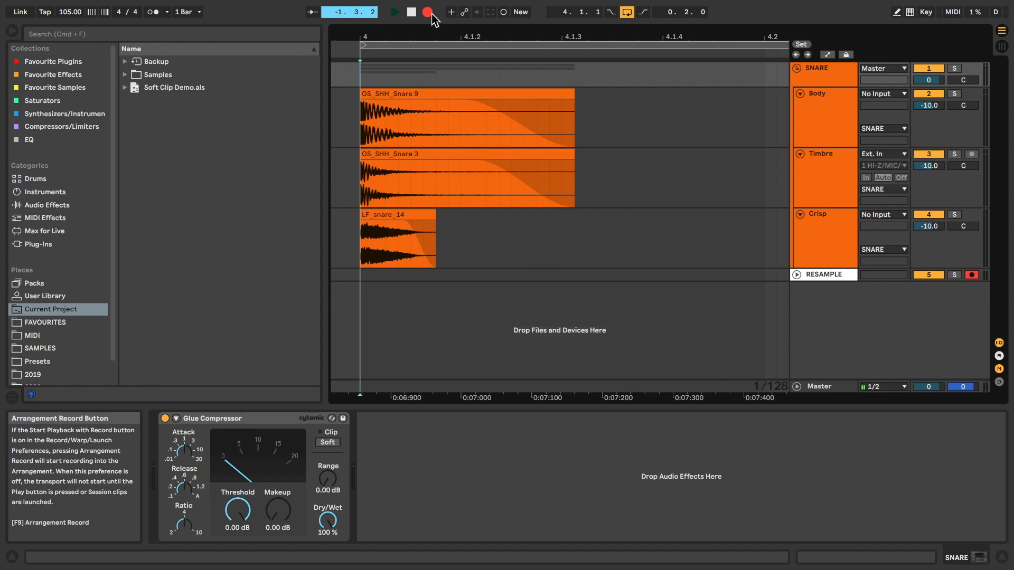
pyautogui.click(428, 11)
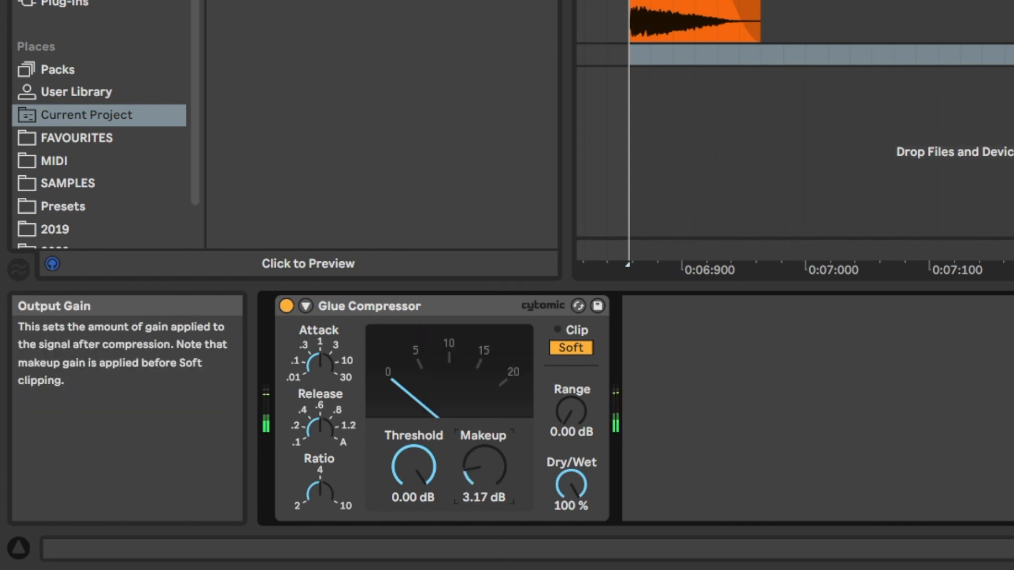
# Raise the Glue Compressor's Makeup gain to about 8.25 dB, driving the soft clipper.
pyautogui.moveTo(481, 466); pyautogui.dragTo(481, 446)
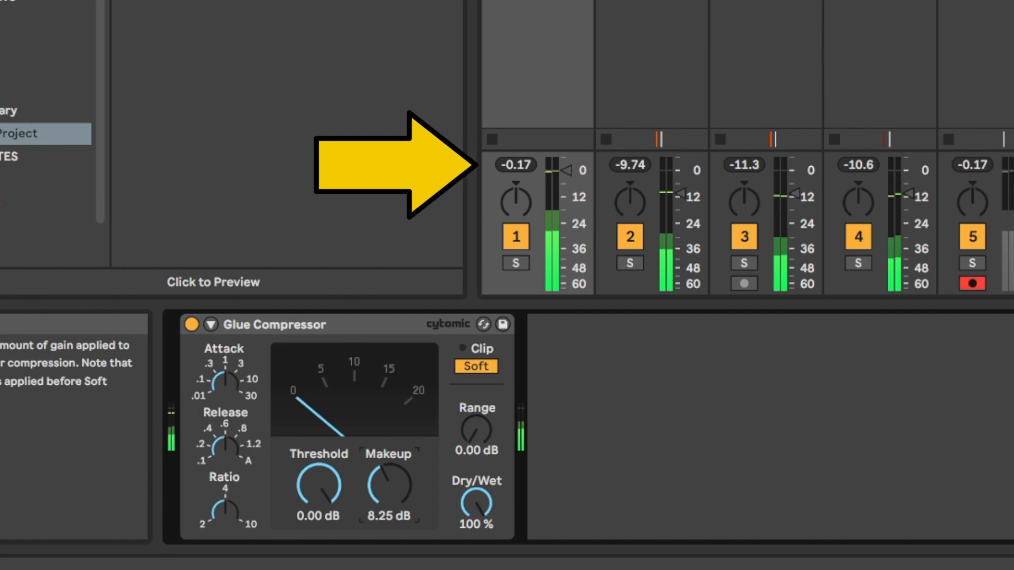
# Sweep the Makeup gain between about 3 and 11 dB while the group peak stays near 0 dB.
pyautogui.moveTo(389, 485); pyautogui.dragTo(388, 466)
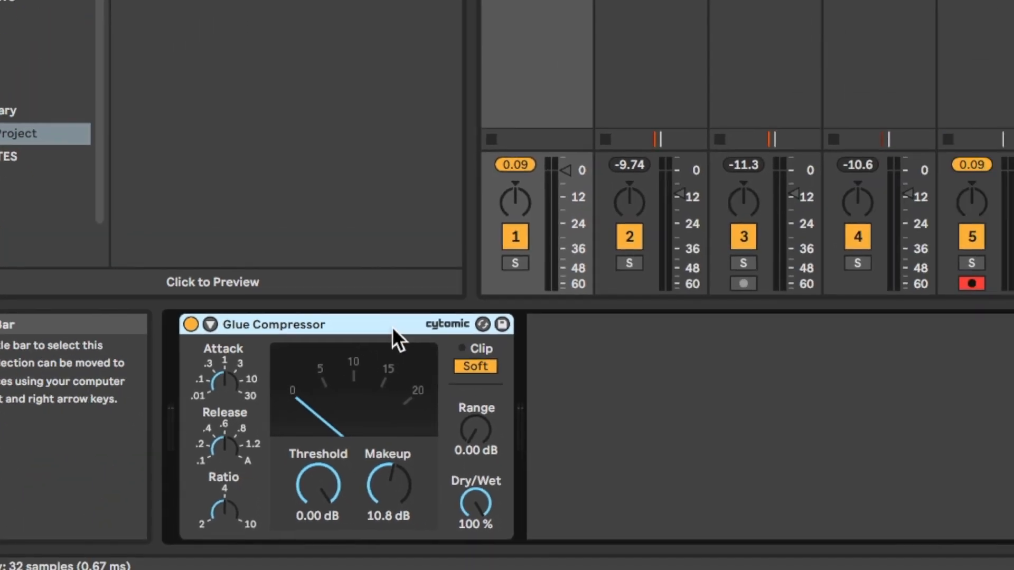
pyautogui.moveTo(388, 485)
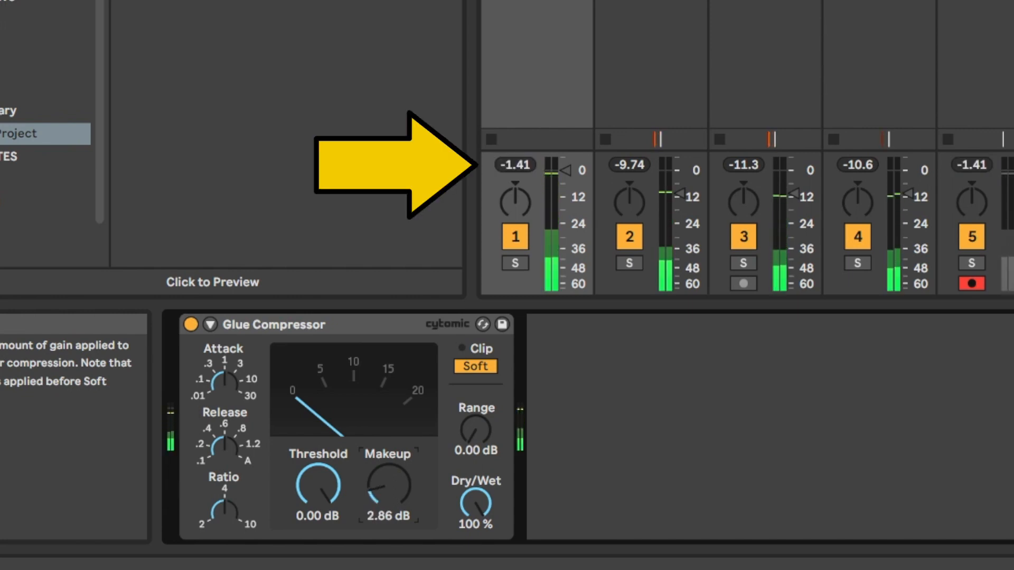
pyautogui.moveTo(386, 491); pyautogui.dragTo(387, 466)
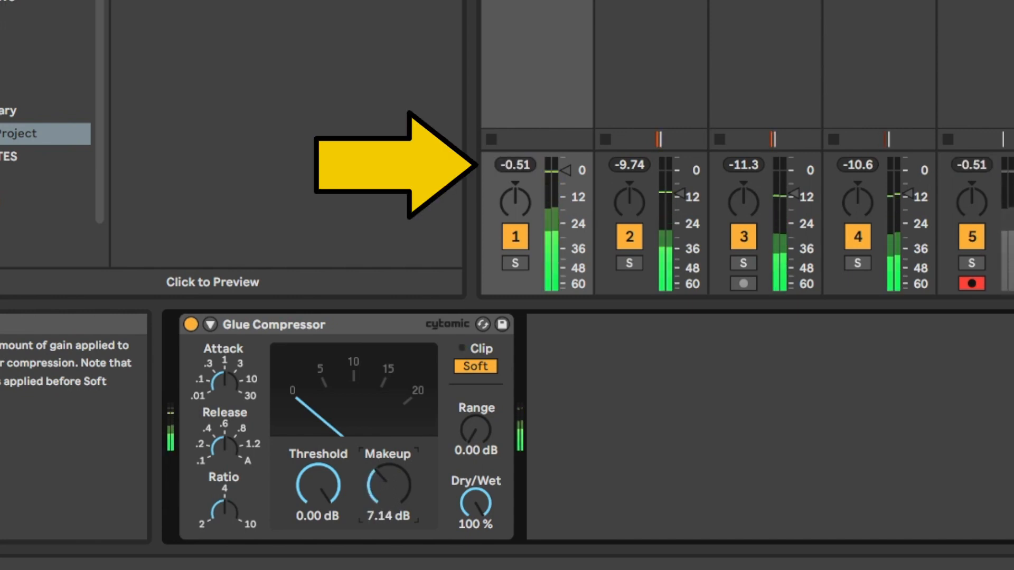
pyautogui.moveTo(384, 488); pyautogui.dragTo(384, 453)
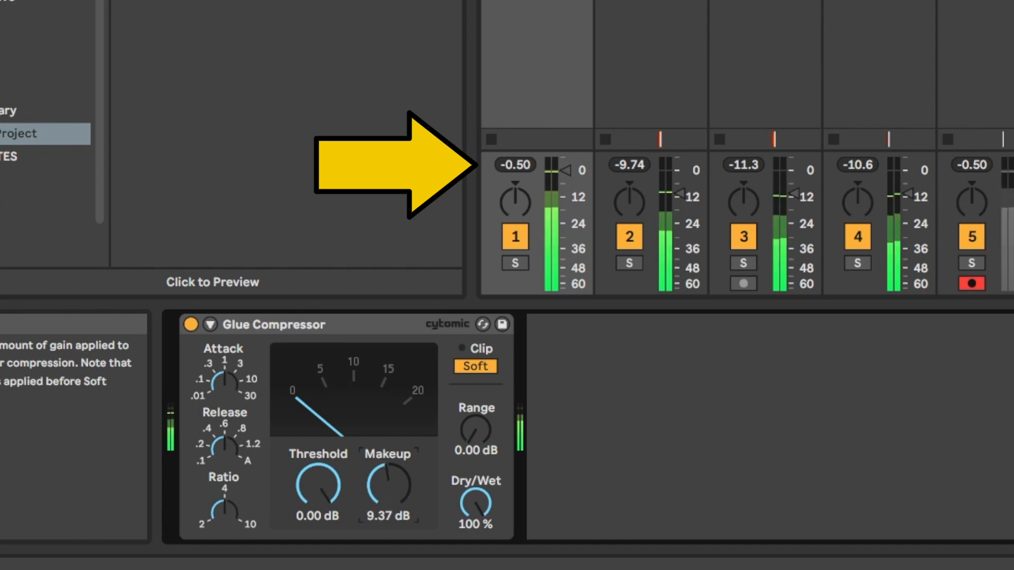
pyautogui.moveTo(385, 485); pyautogui.dragTo(385, 453)
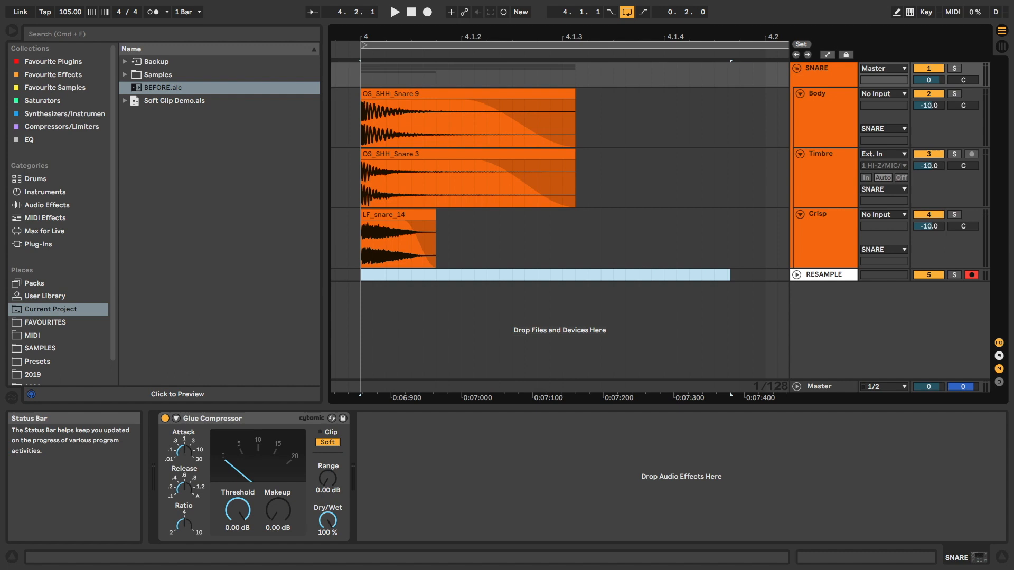
# Search the browser for Utility ('utl') to build the Utility–Glue Compressor–Utility rack.
pyautogui.write('utl')
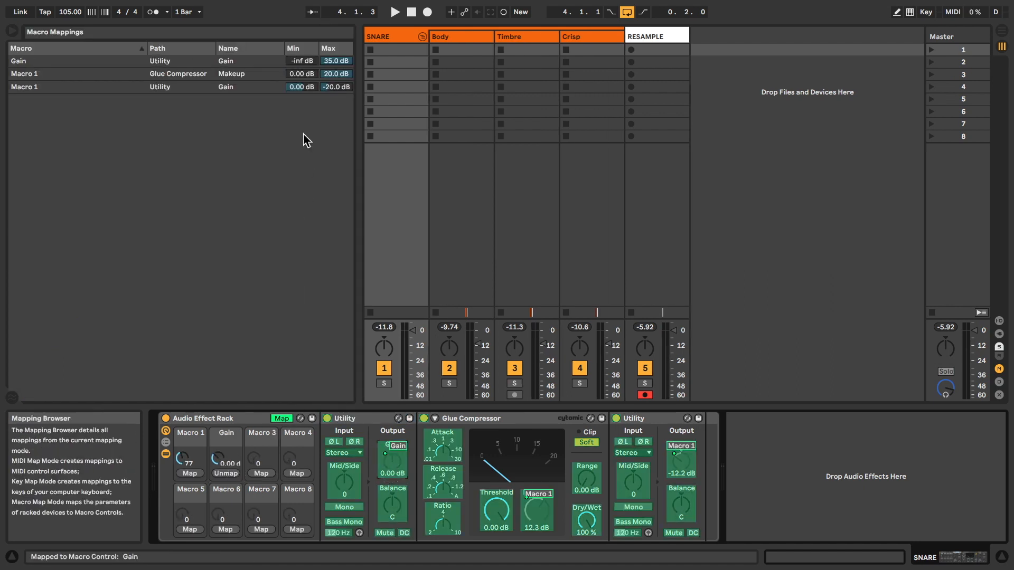
# Exit Map mode so the macros Engage and Push remain named on the rack.
pyautogui.click(300, 61)
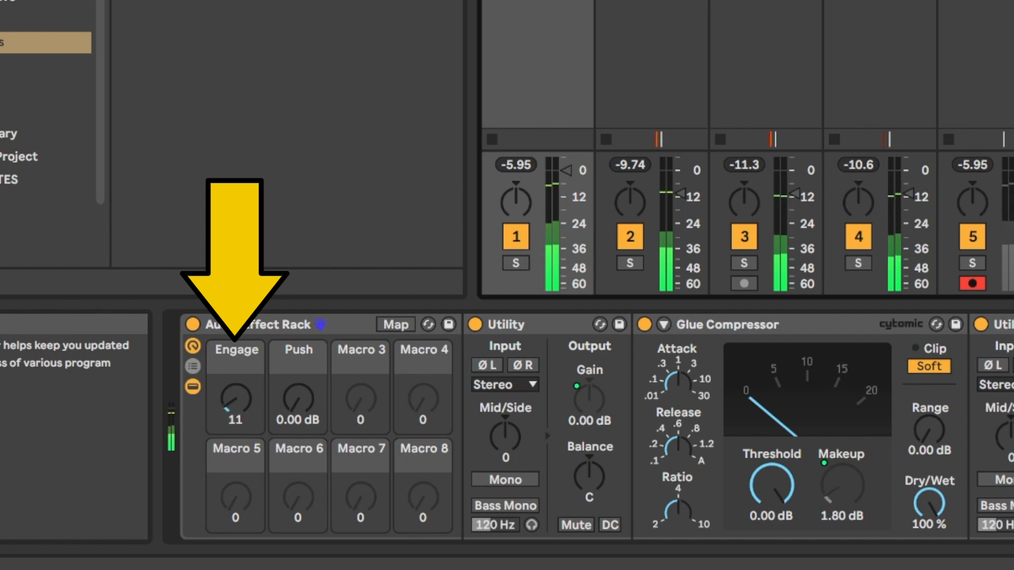
# Set the Engage macro to 37 and Push to 4.92 dB to drive the snare harder.
pyautogui.moveTo(234, 406); pyautogui.dragTo(234, 388)
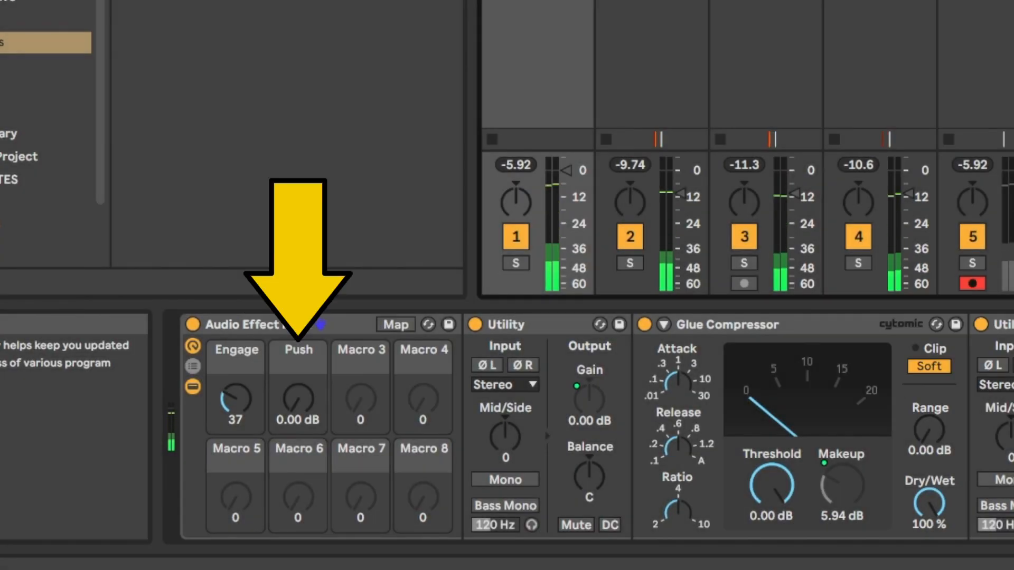
pyautogui.moveTo(297, 402); pyautogui.dragTo(296, 381)
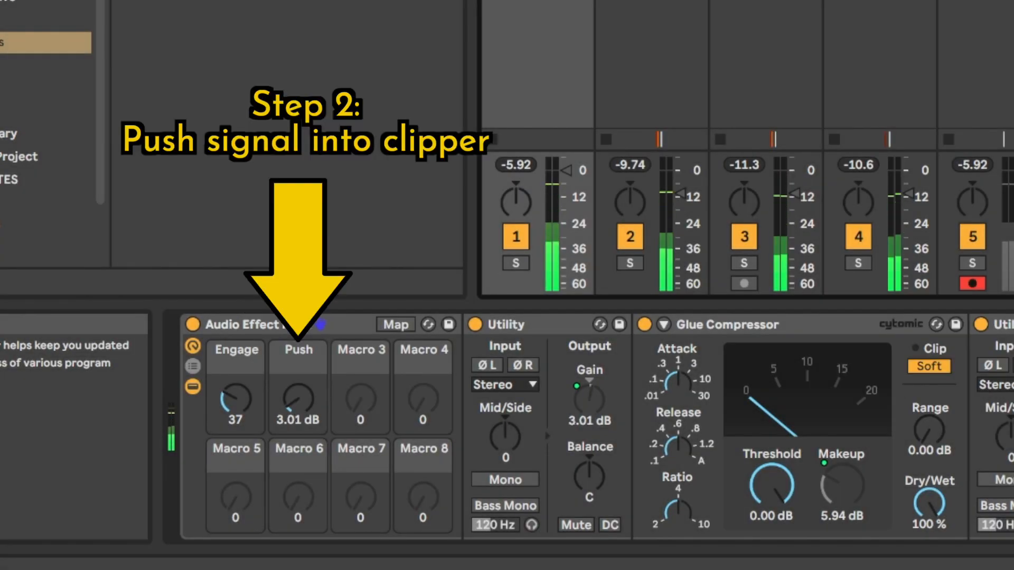
pyautogui.moveTo(297, 401); pyautogui.dragTo(297, 388)
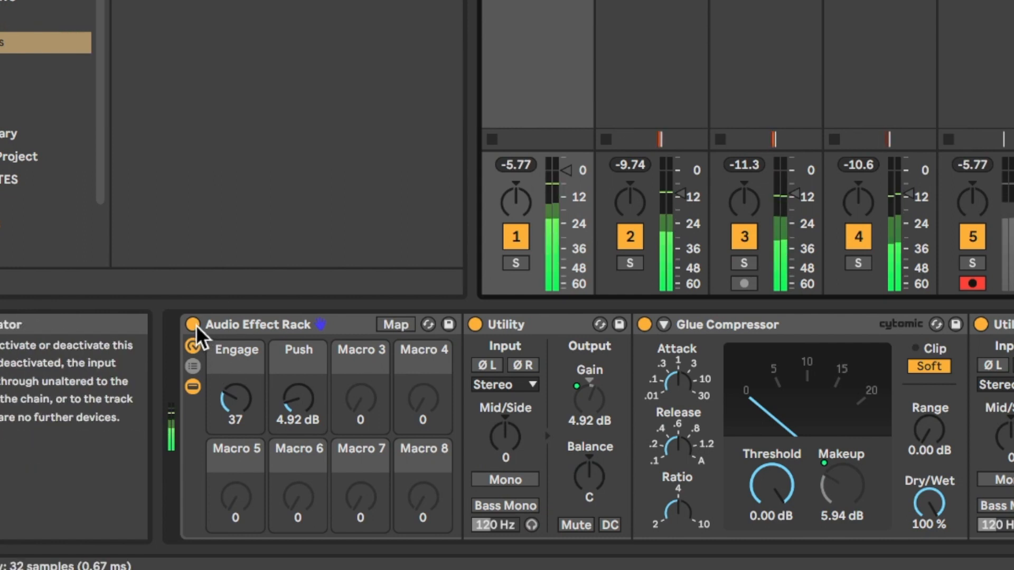
# Bypass the soft-clipping rack and re-enable it to compare.
pyautogui.click(928, 367)
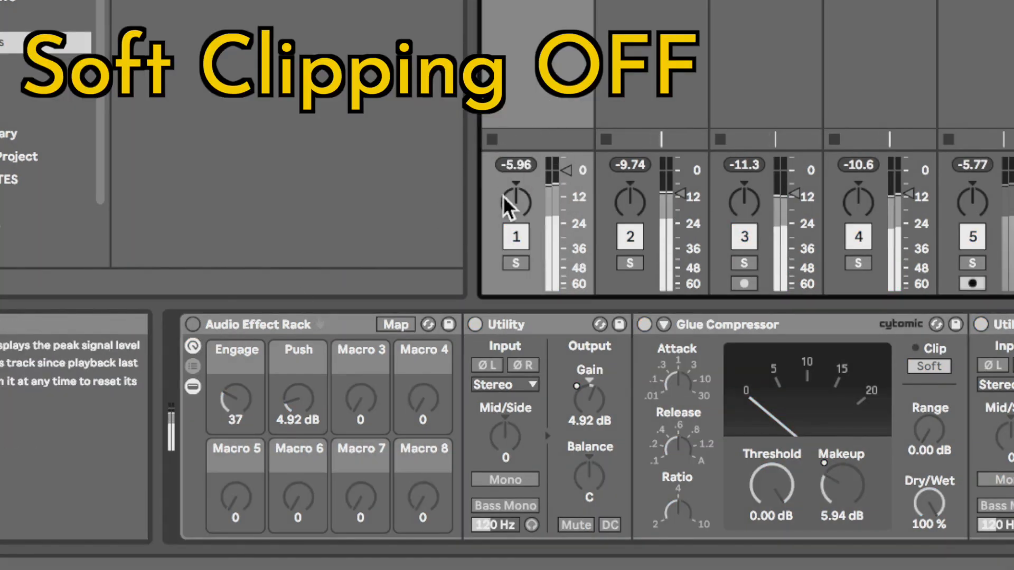
pyautogui.click(929, 366)
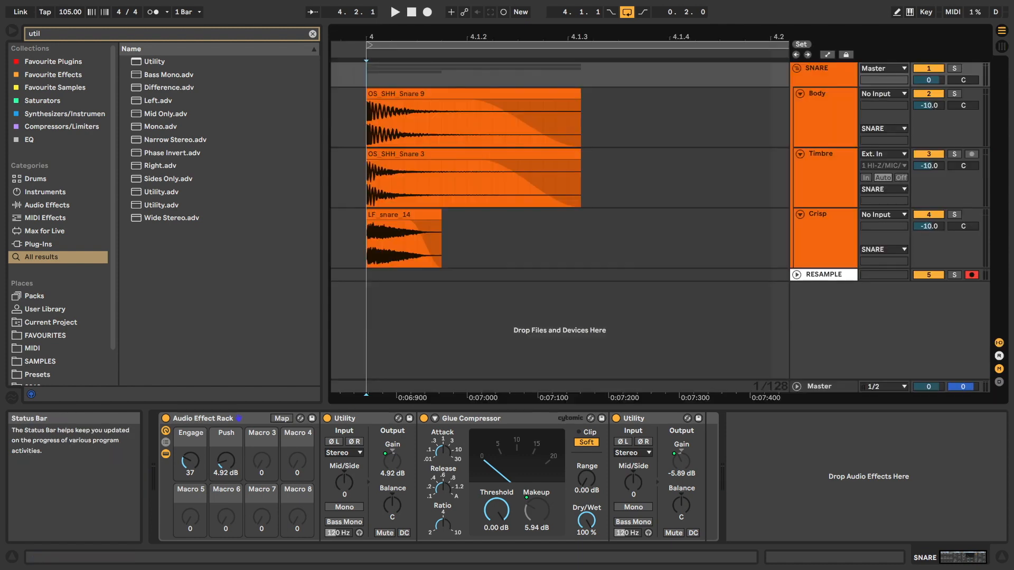
pyautogui.moveTo(426, 12)
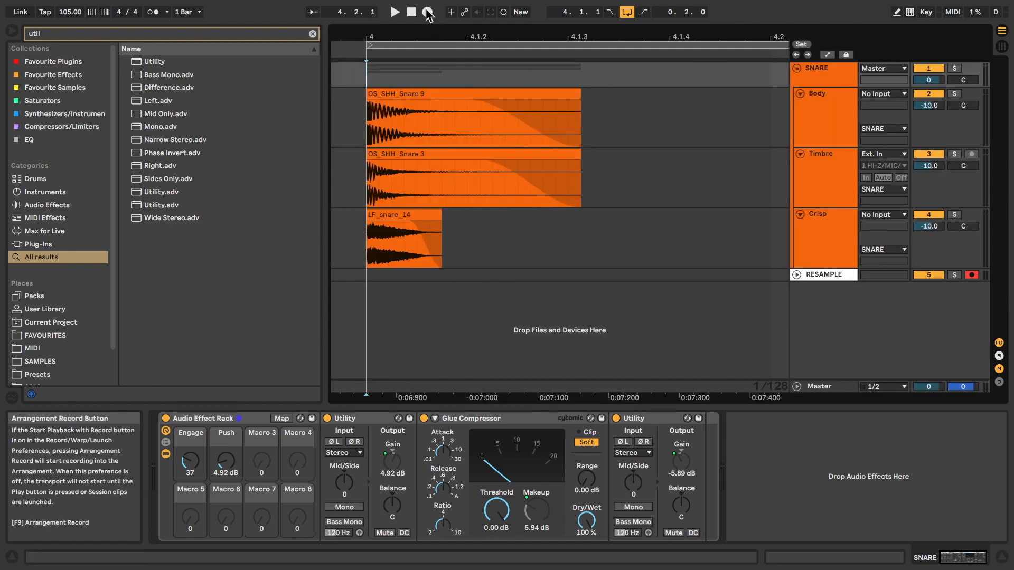
# Record the processed group as clip RESAMPLE 17 on the RESAMPLE track, then stop.
pyautogui.click(426, 12)
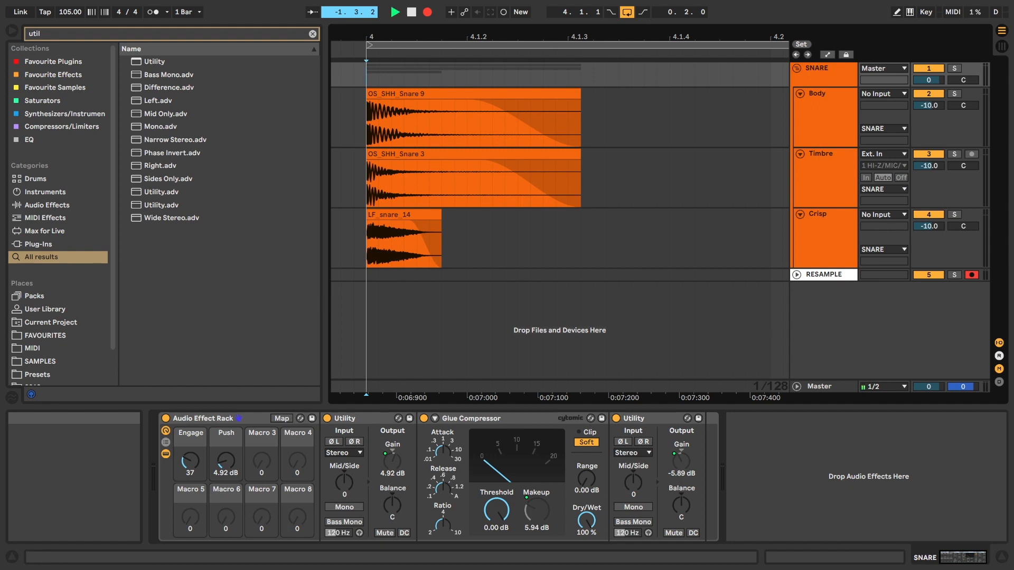
pyautogui.click(796, 275)
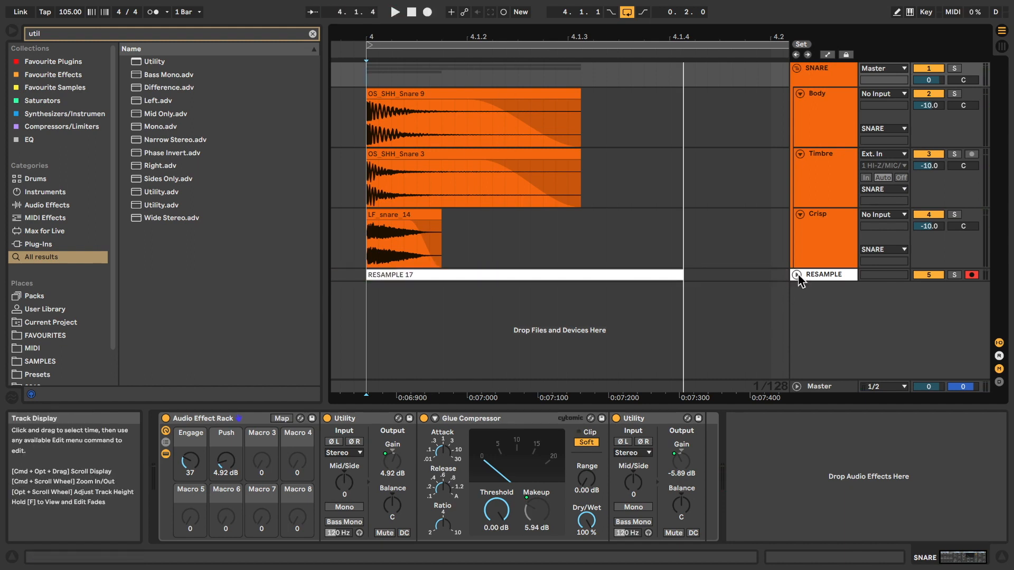